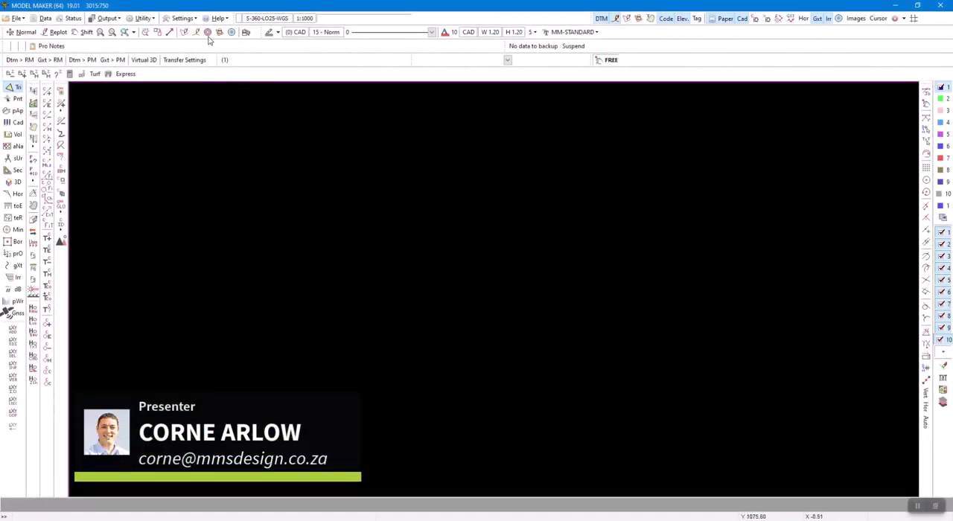
Open Model Maker's Version history text log from the Help menu.
click(218, 18)
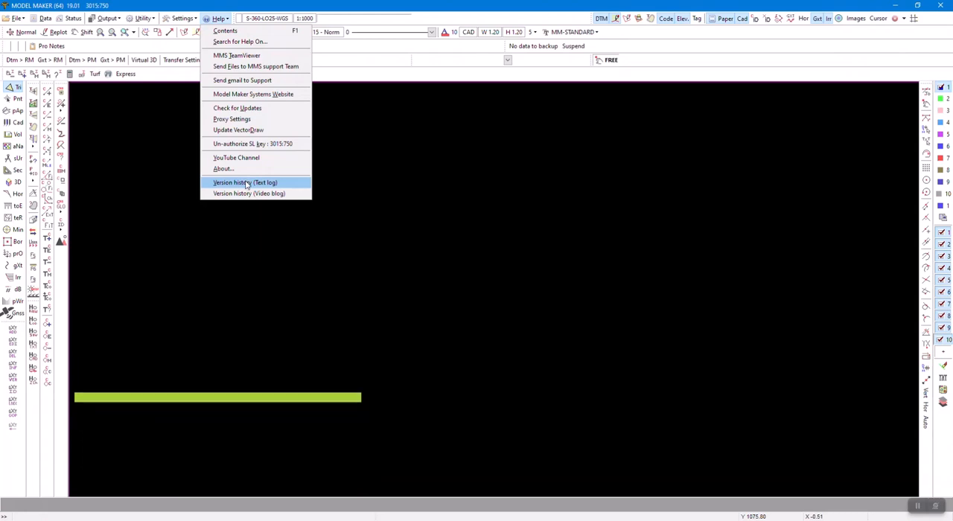
click(244, 183)
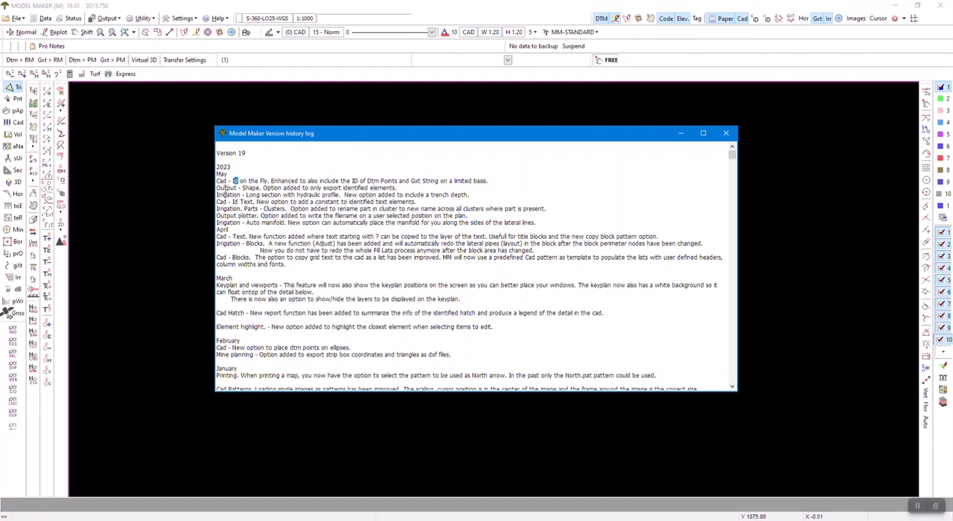
double_click(238, 188)
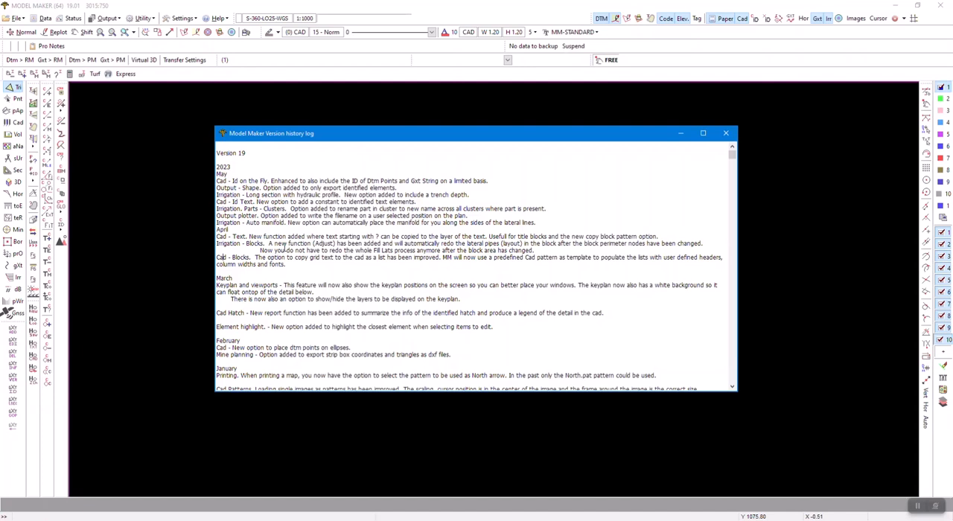
mouse_move(663, 195)
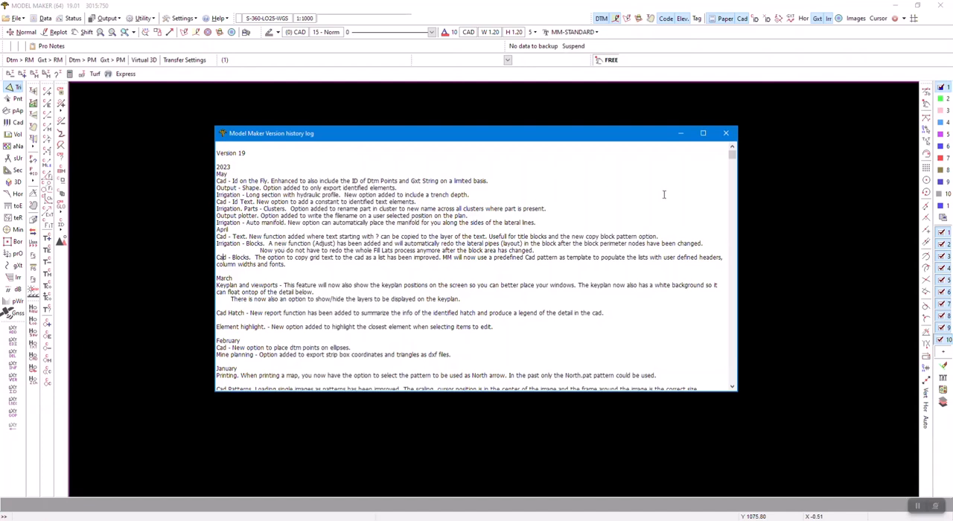
mouse_move(726, 145)
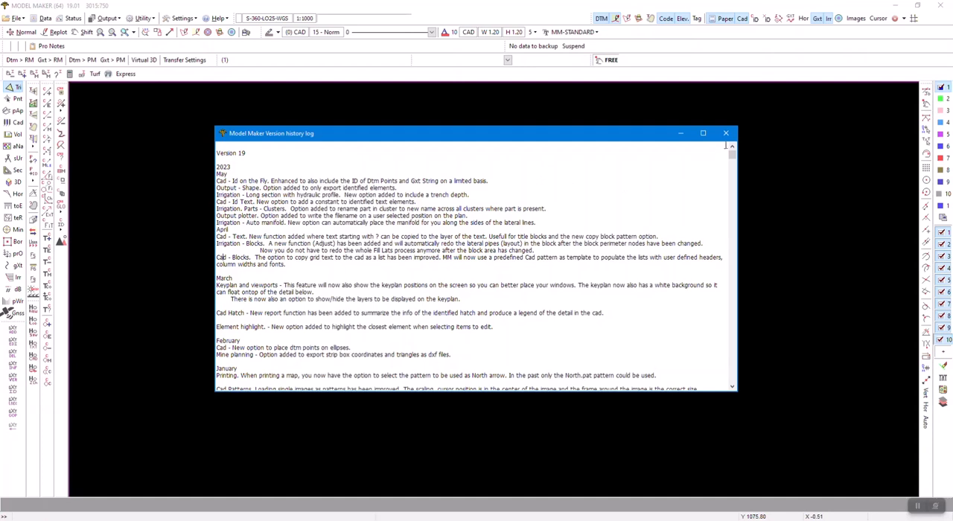
Close the version history log window.
click(726, 133)
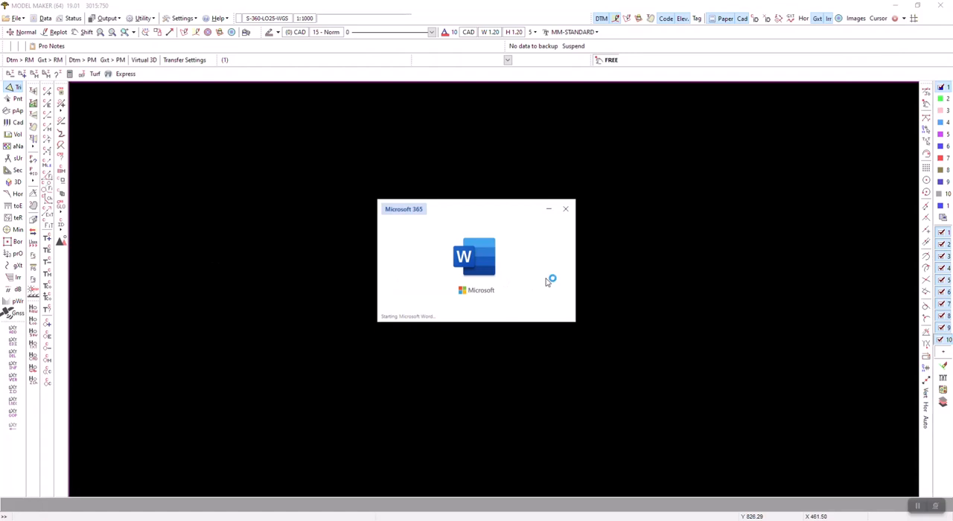
mouse_move(167, 490)
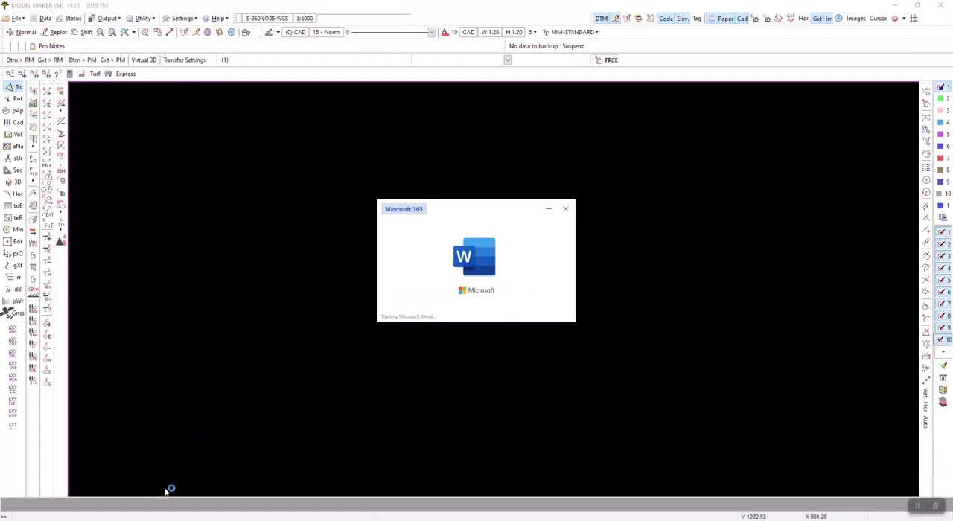
mouse_move(281, 363)
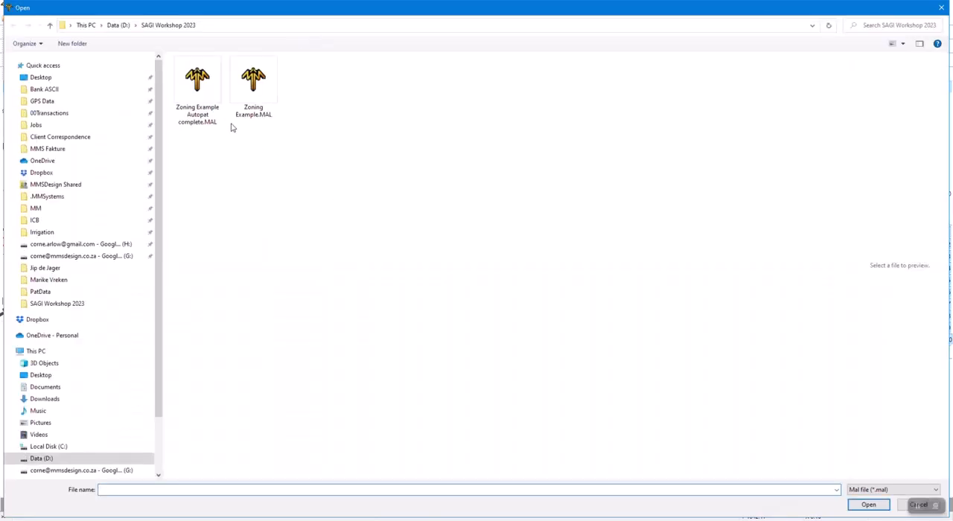
Open the Zoning Example.MAL zoning plan.
click(254, 80)
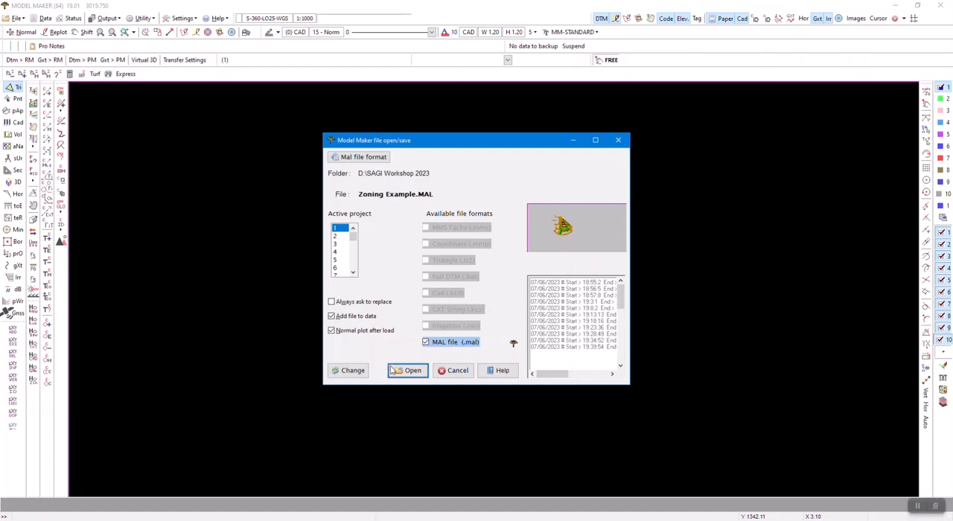
click(407, 370)
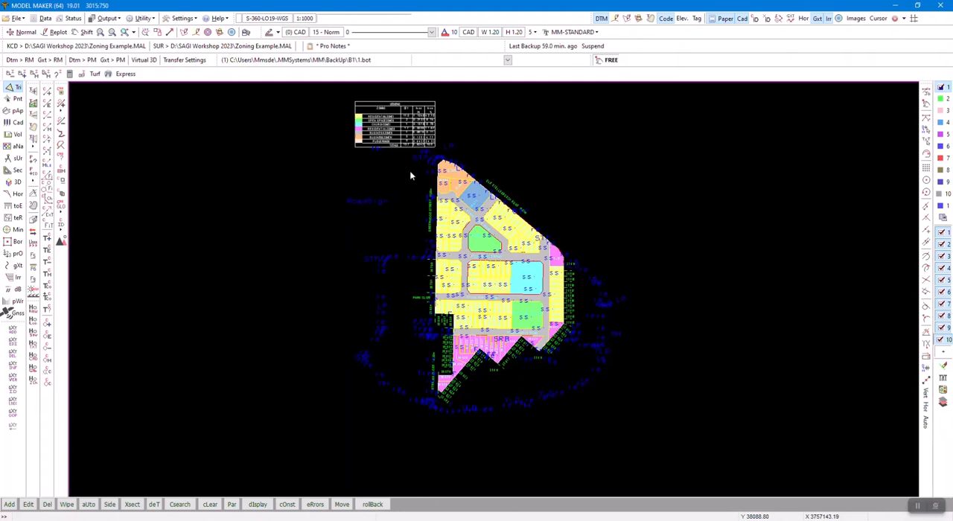
mouse_move(647, 289)
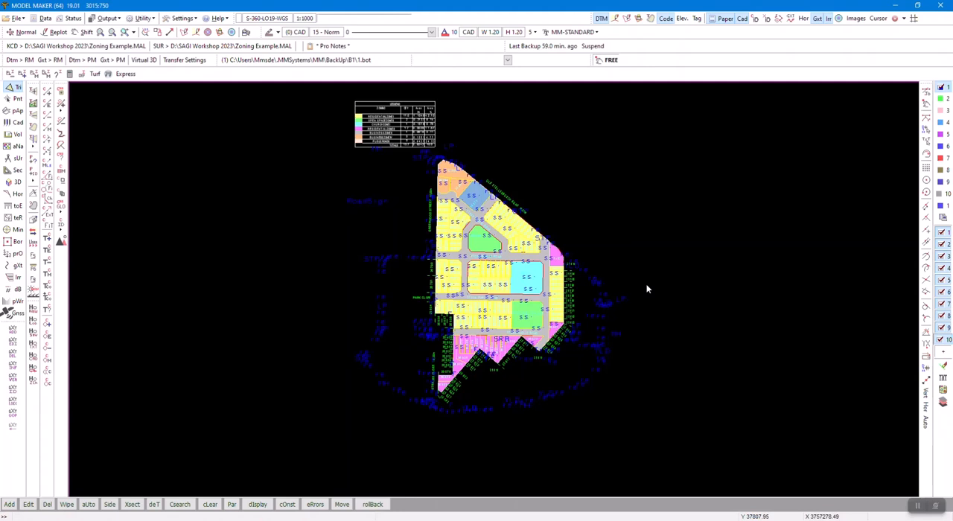
mouse_move(596, 250)
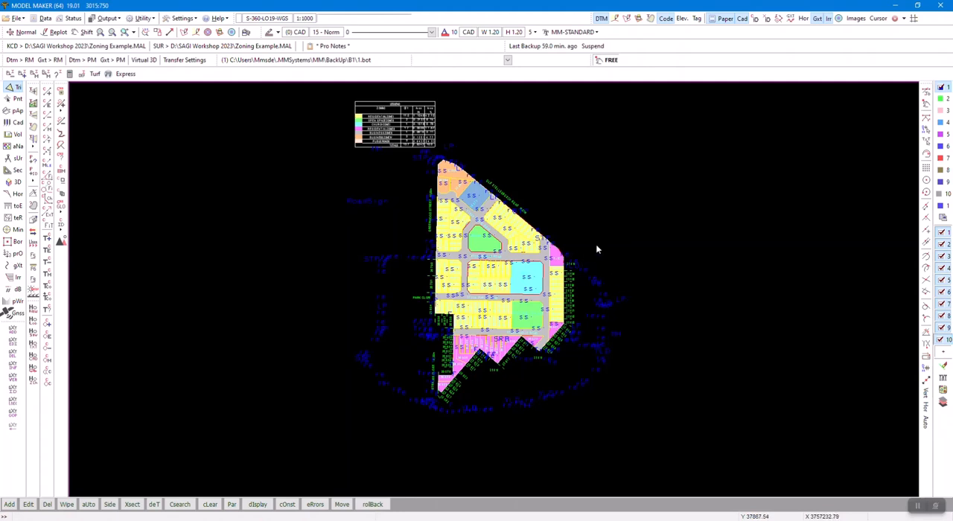
mouse_move(629, 275)
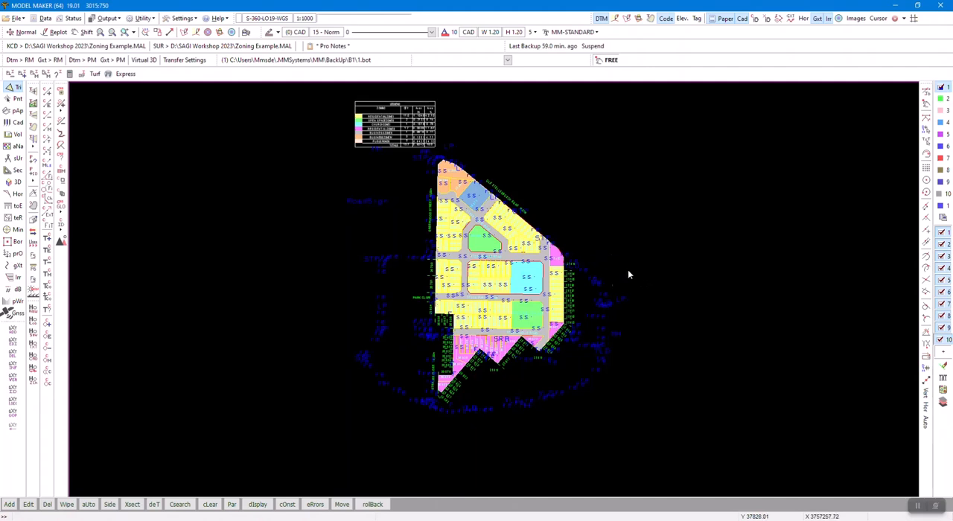
mouse_move(505, 230)
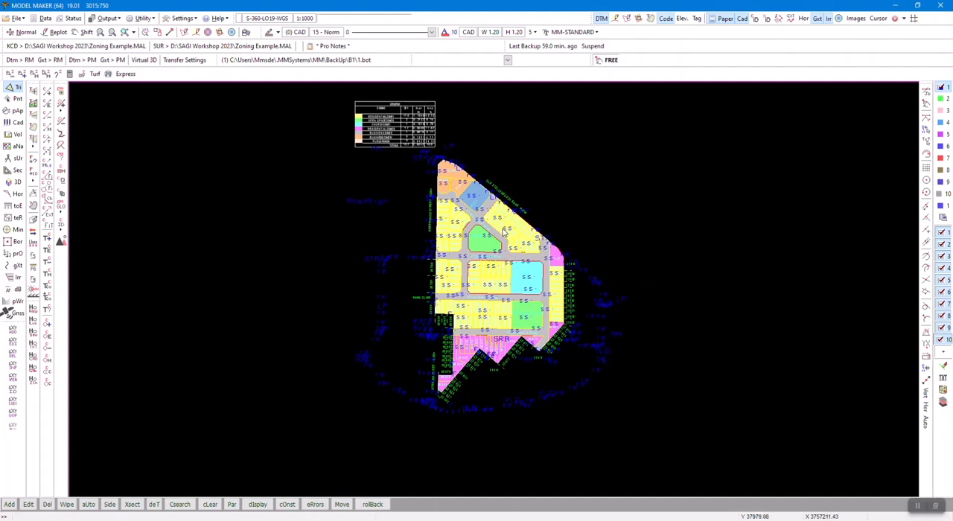
mouse_move(142, 179)
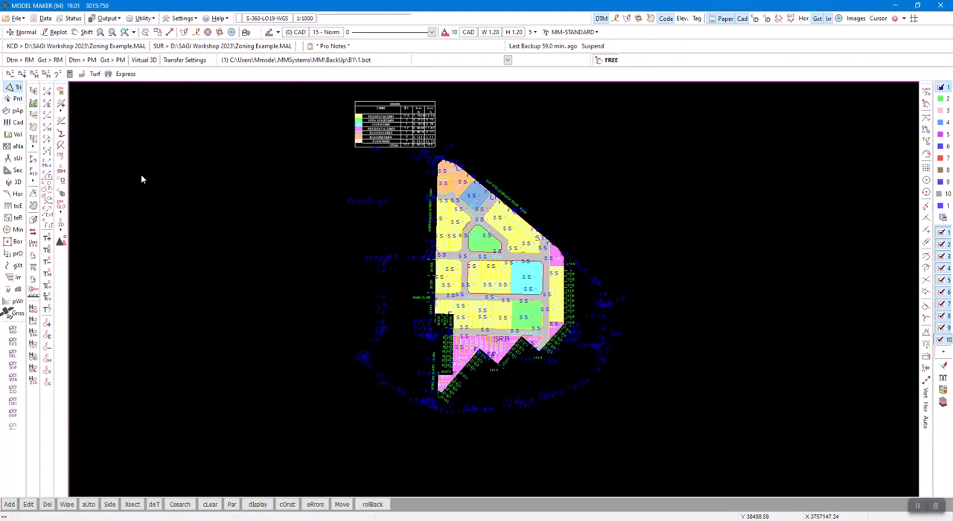
mouse_move(100, 237)
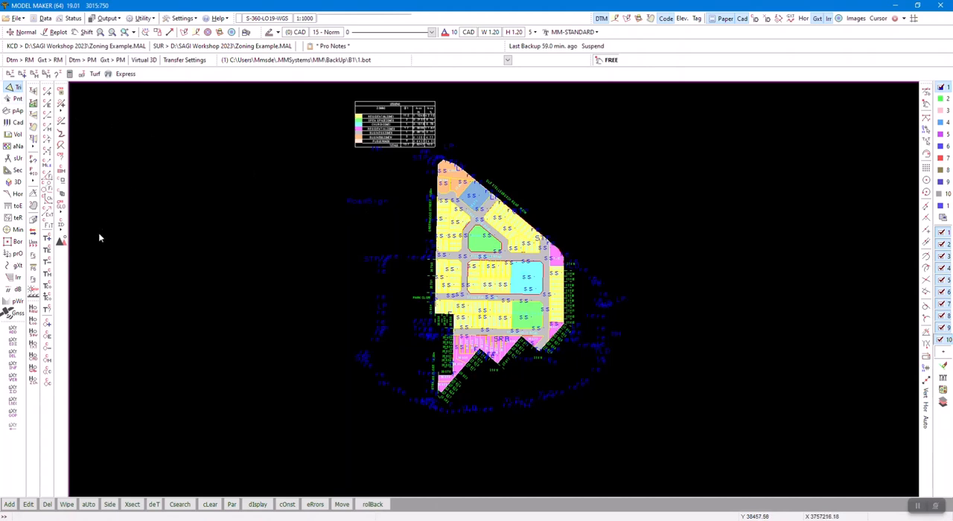
Open the Images window listing the plan's CAD images and layers.
click(17, 122)
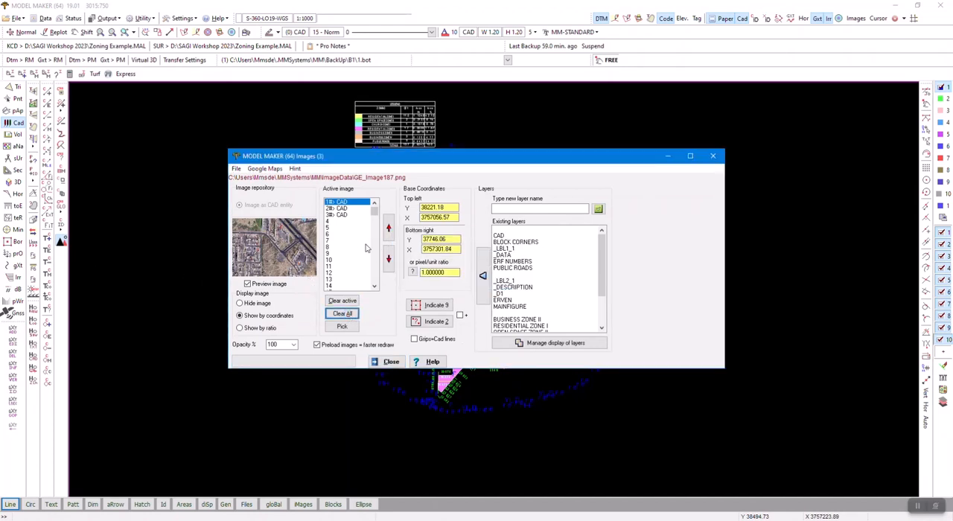
Clear all images from the list and open the Google Maps satellite viewer.
click(342, 313)
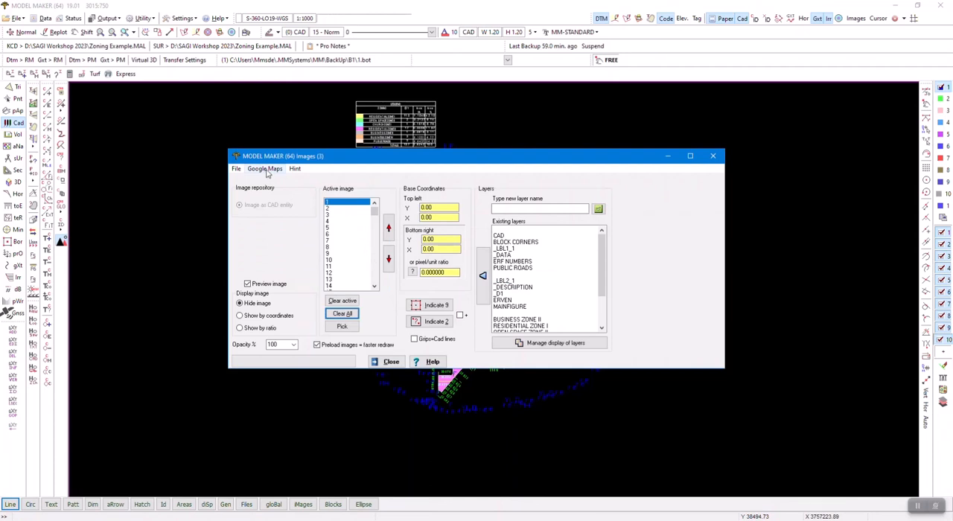
click(236, 168)
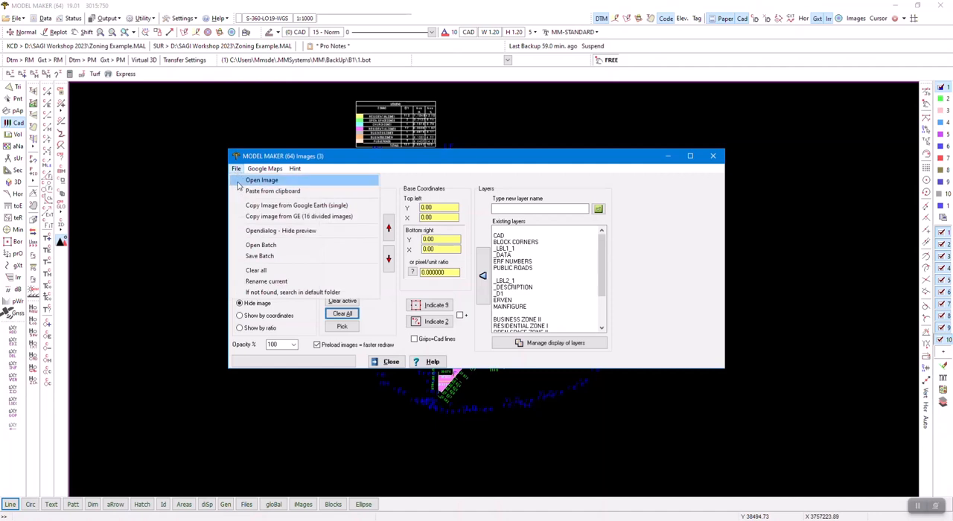
mouse_move(312, 212)
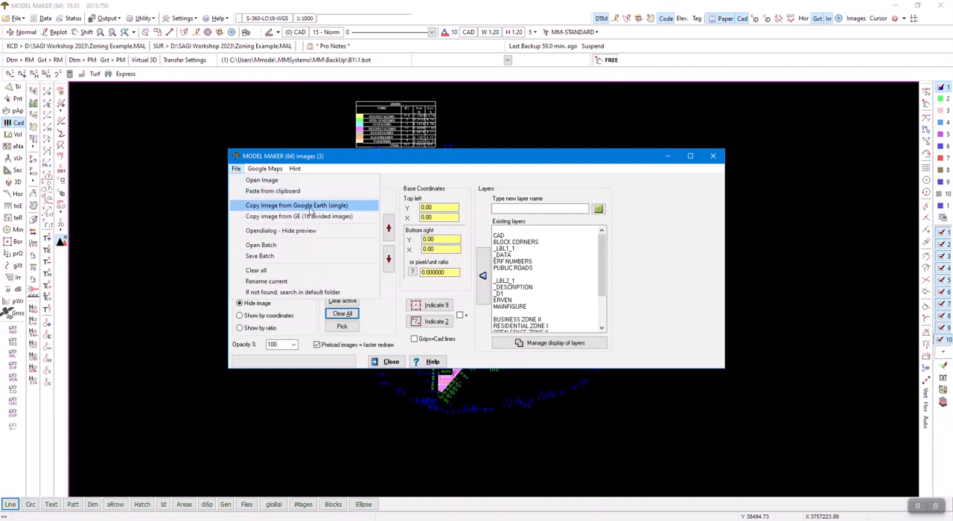
click(265, 168)
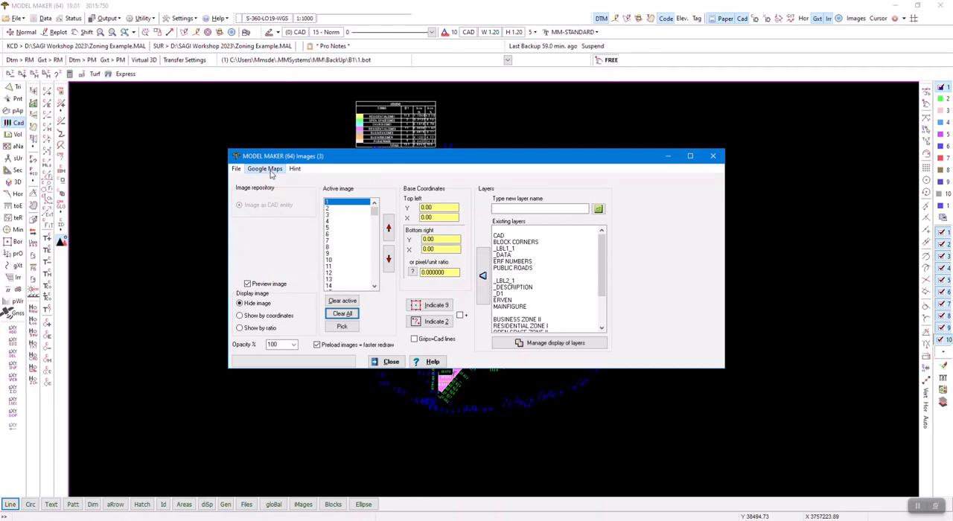
click(264, 169)
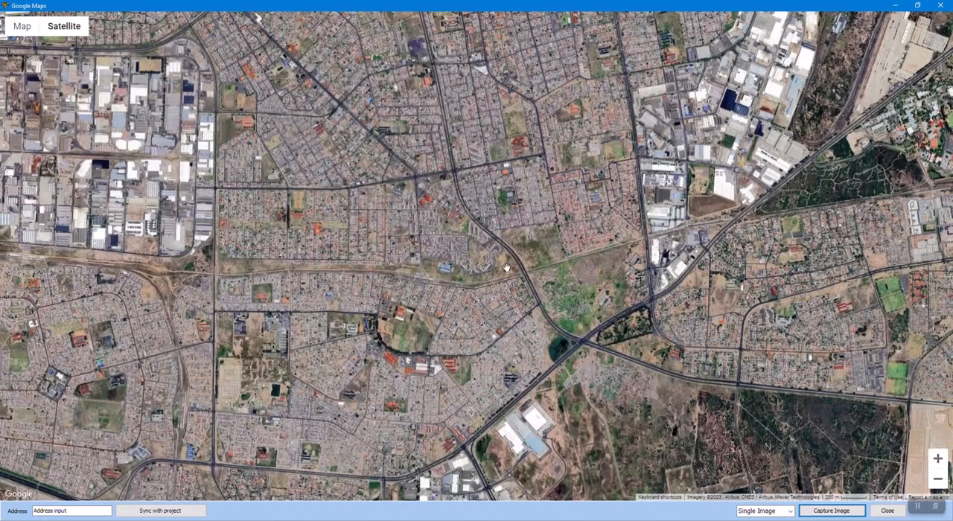
mouse_move(307, 357)
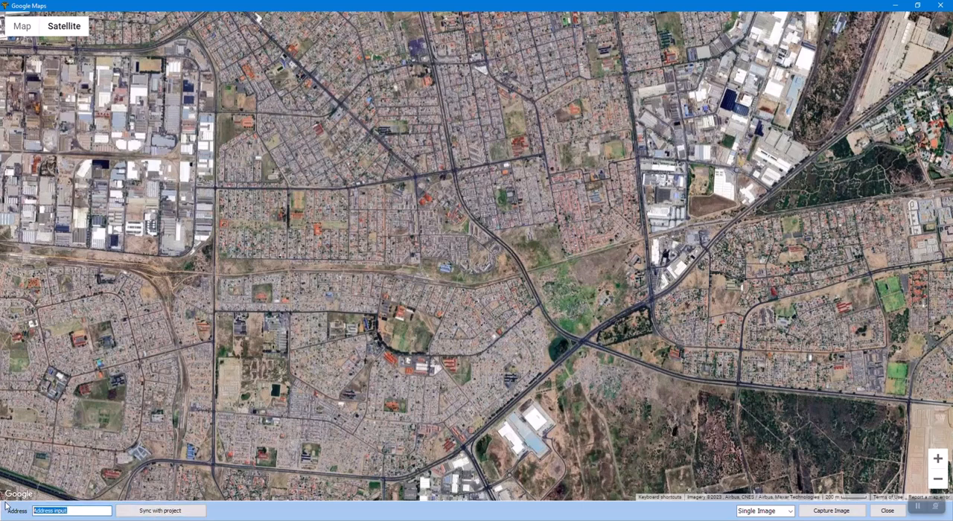
mouse_move(525, 296)
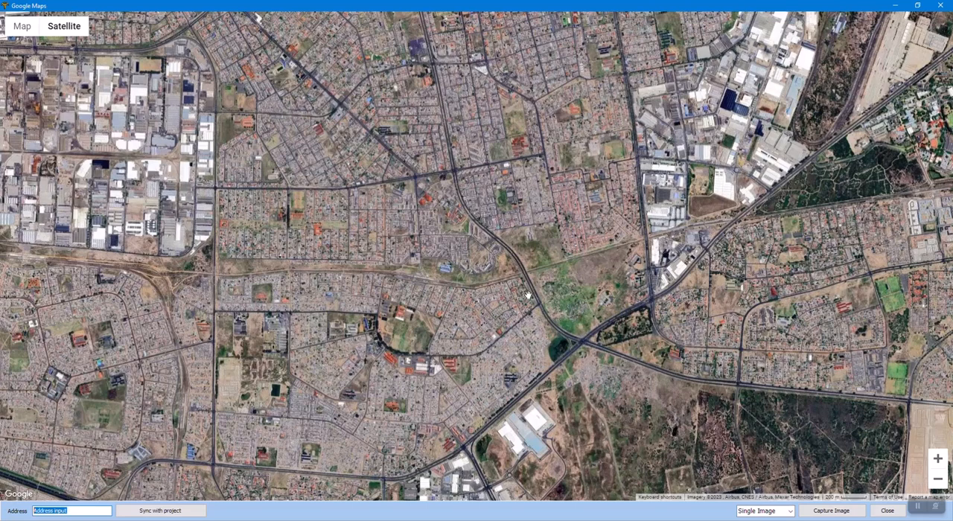
mouse_move(512, 254)
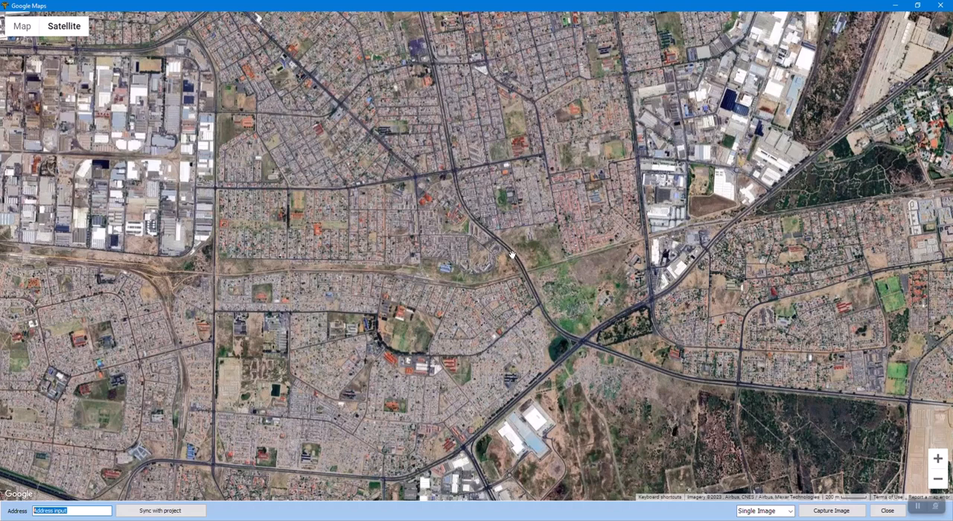
mouse_move(534, 266)
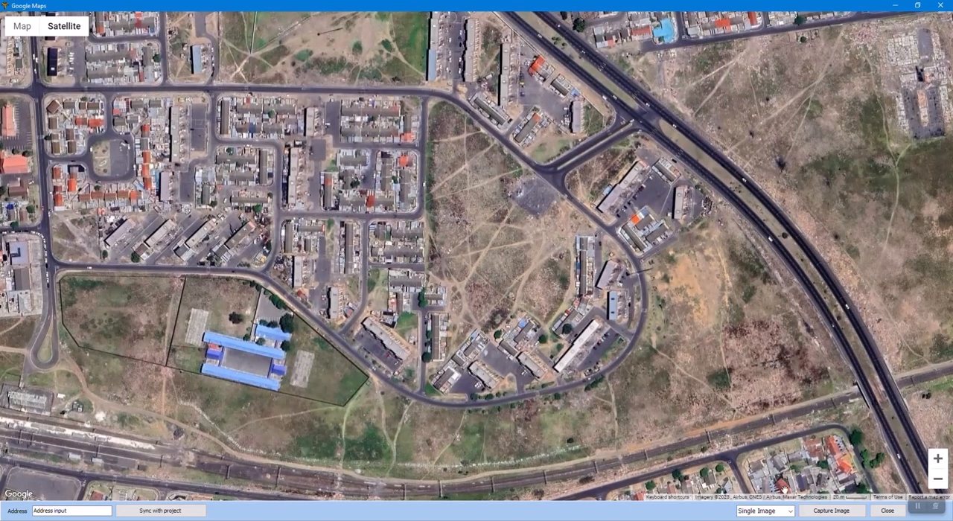
Capture the zoomed-in Google Maps satellite view of the site.
click(763, 511)
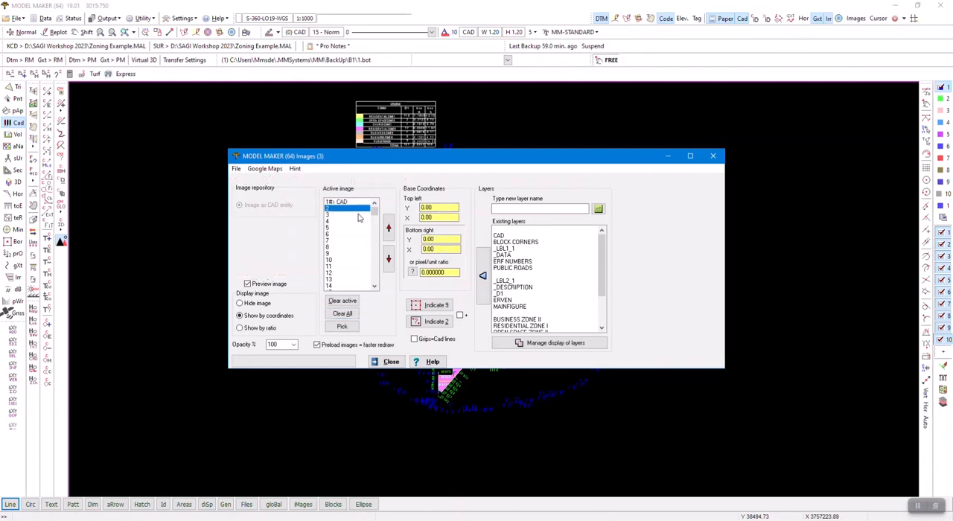
Capture a second, closer Google Maps satellite view of the site.
click(265, 168)
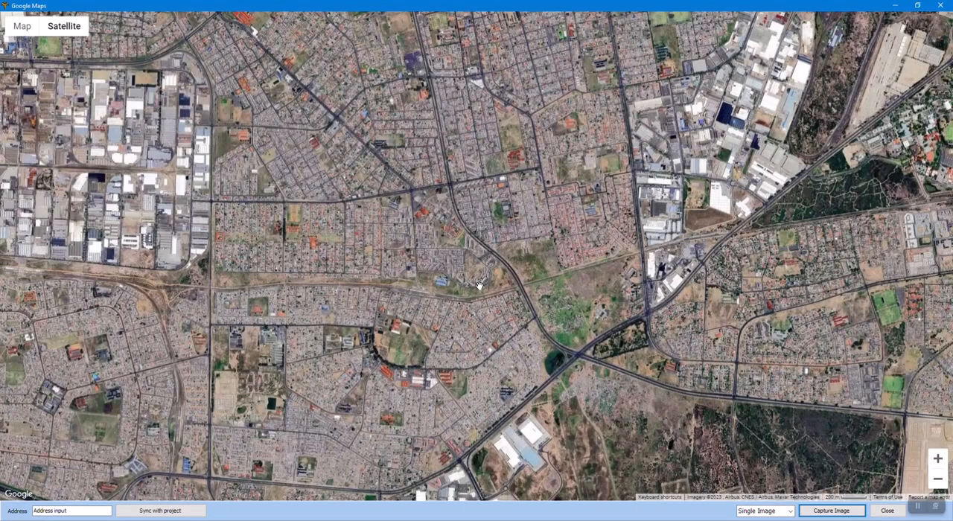
scroll(up, 3)
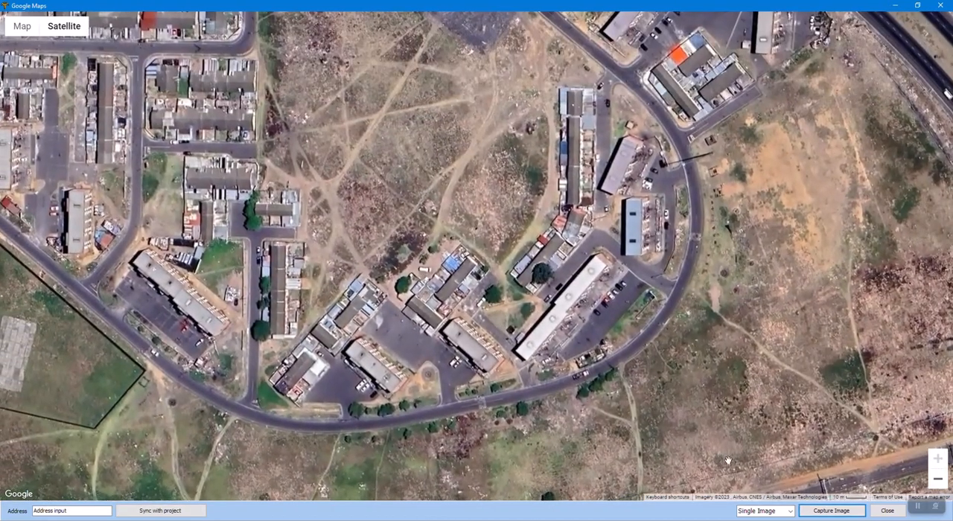
click(832, 511)
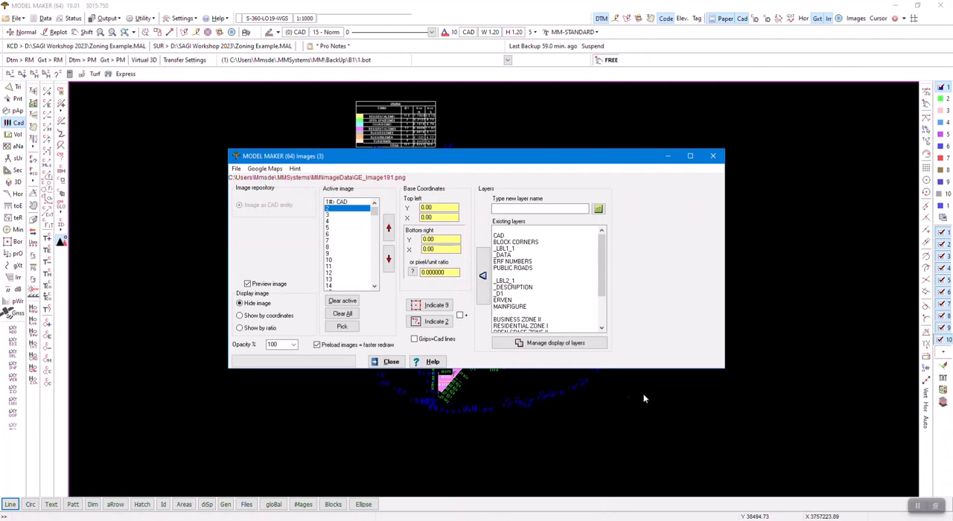
Register the second capture as image 2 in the Active image list.
click(346, 209)
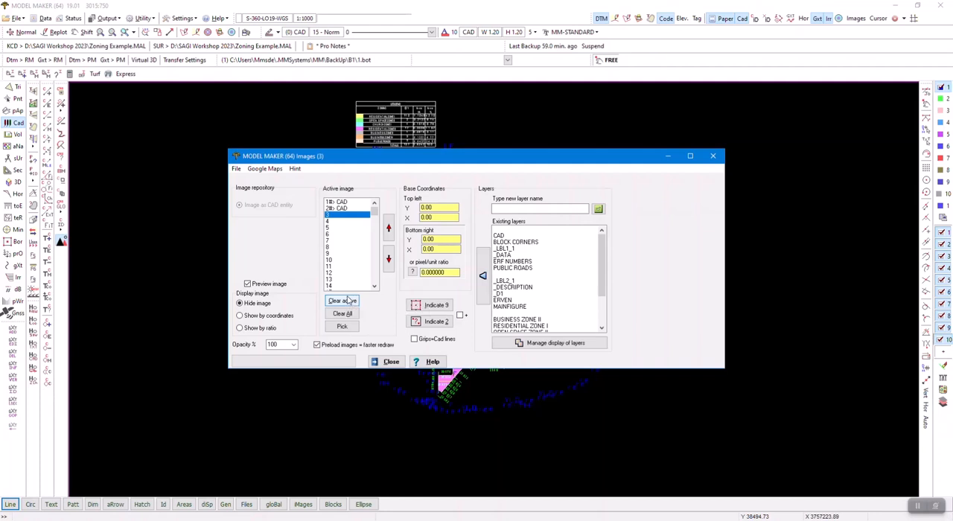
mouse_move(342, 301)
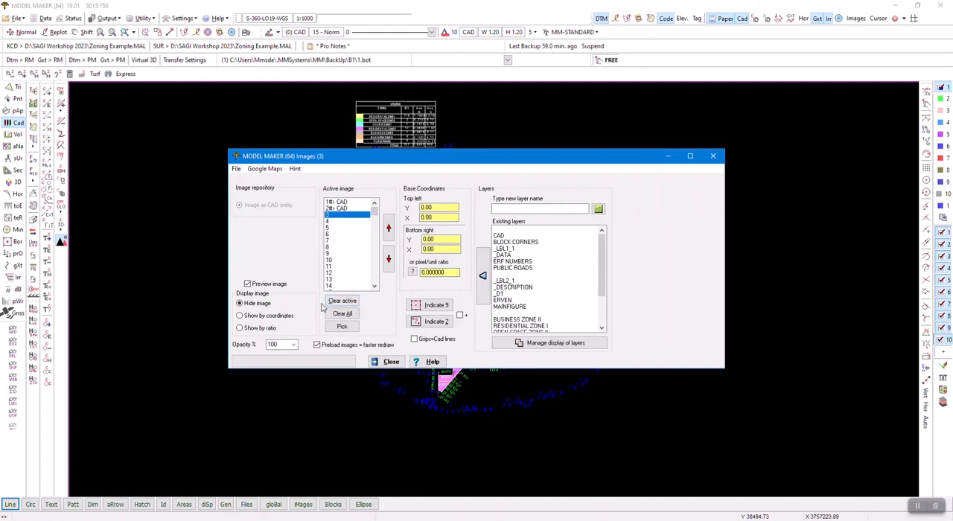
mouse_move(365, 253)
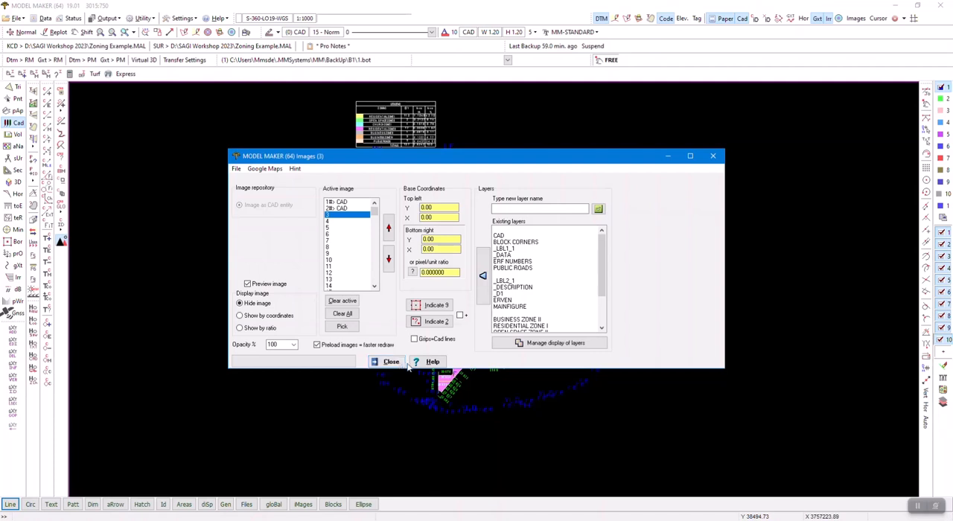
mouse_move(408, 251)
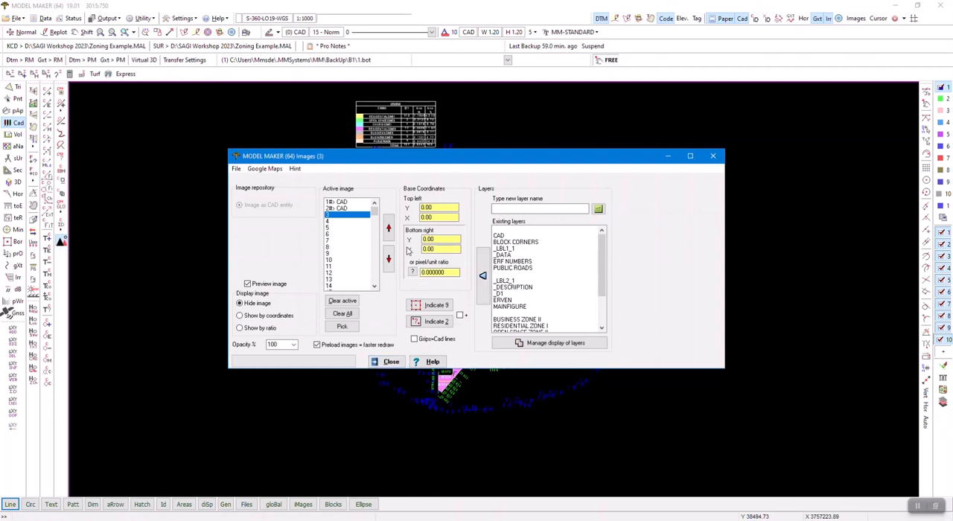
Add a new layer named 'Google Earth Images'.
click(539, 208)
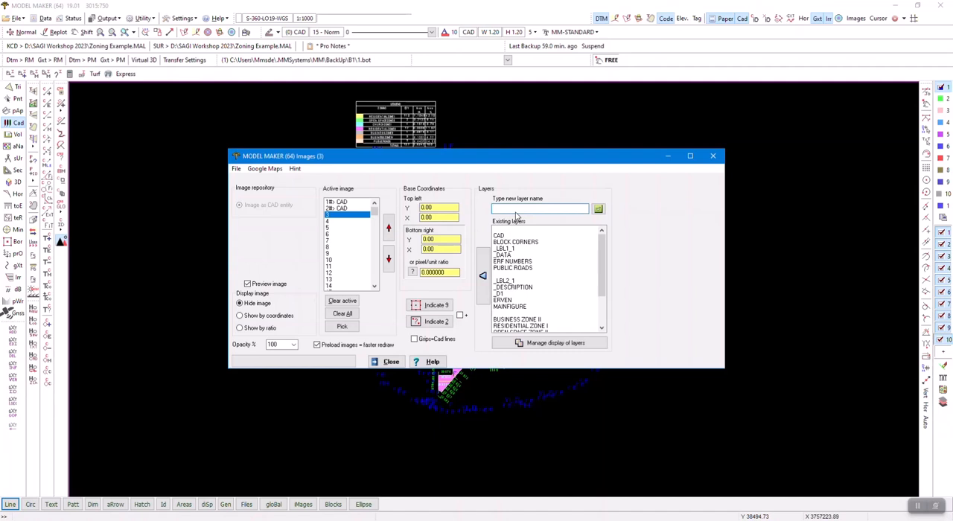
text(Google Earth Images)
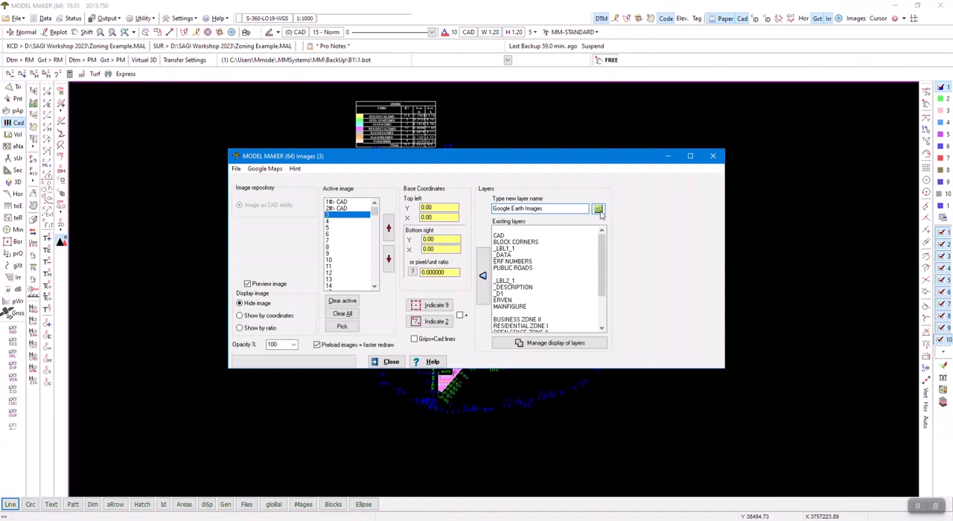
click(599, 209)
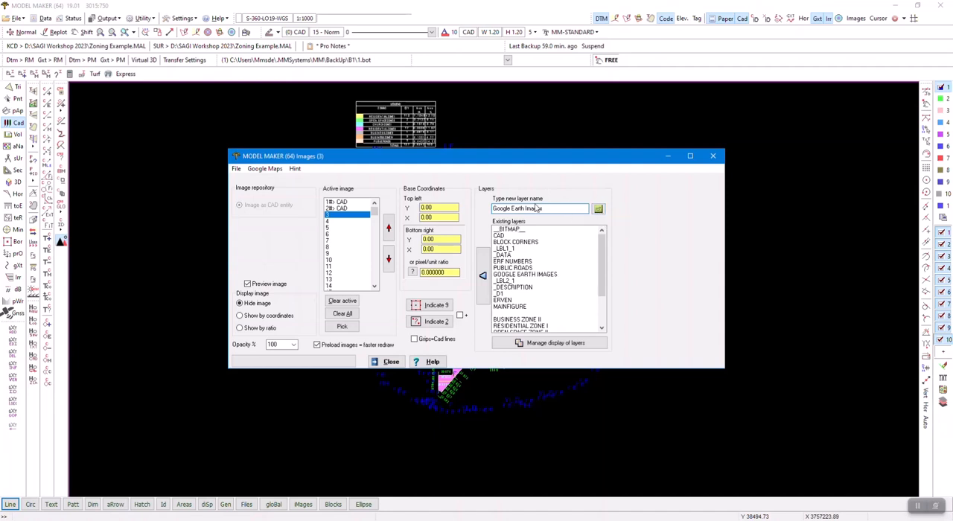
scroll(down, 3)
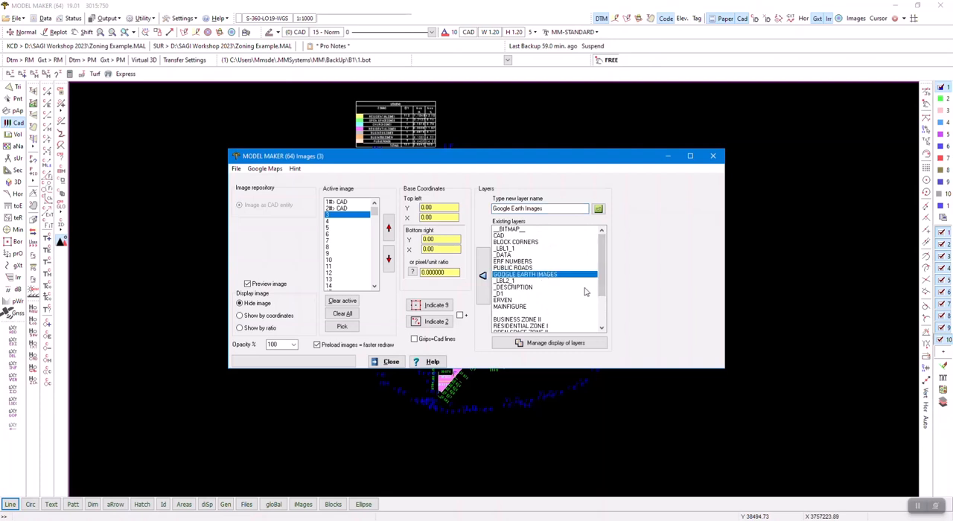
Assign images 1 and 2 to GOOGLE EARTH IMAGES and close the Images window.
click(346, 202)
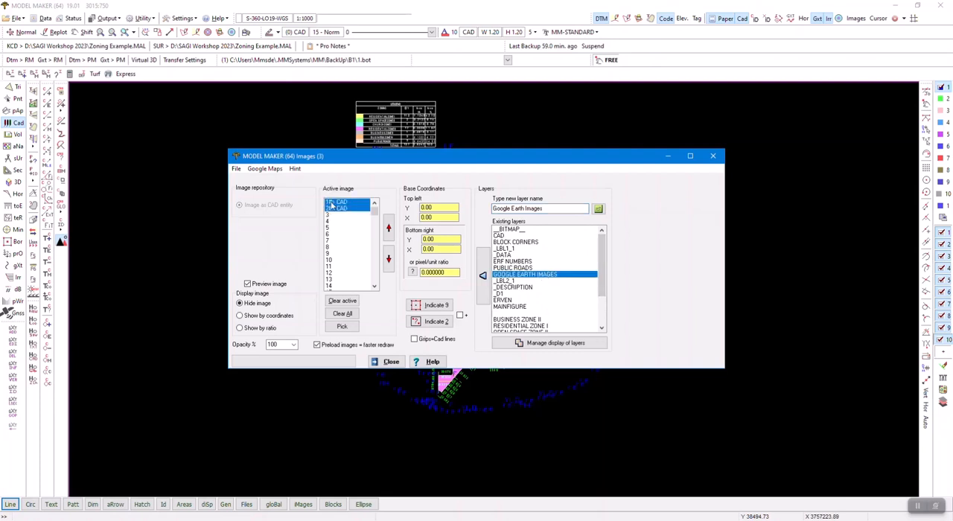
click(341, 202)
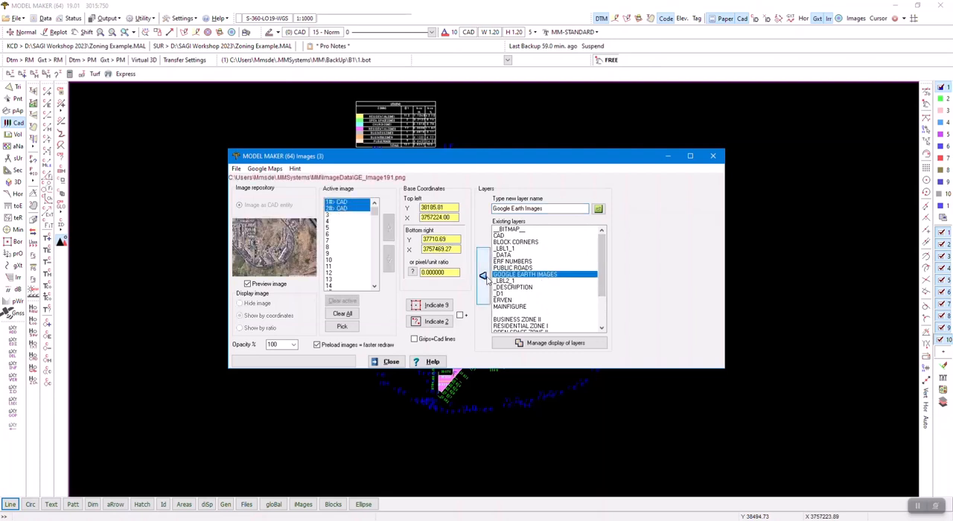
click(482, 276)
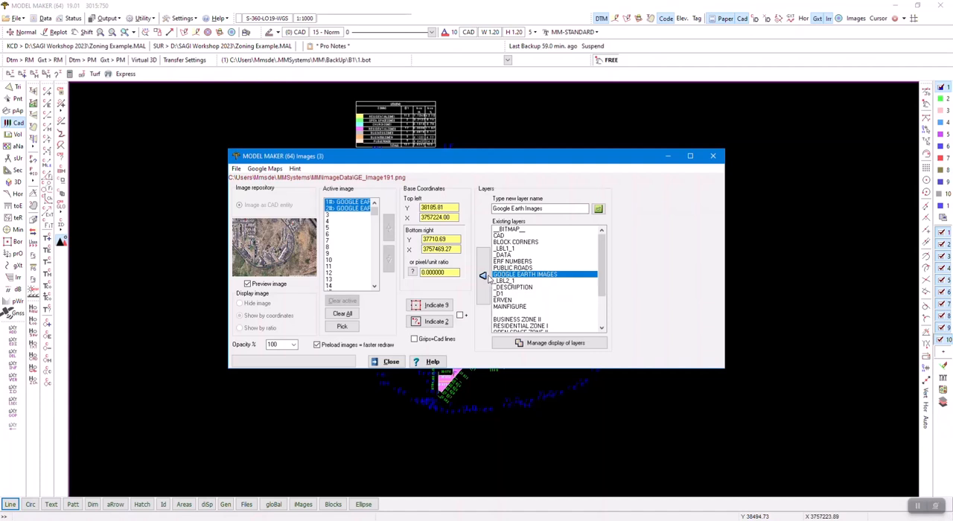
mouse_move(861, 25)
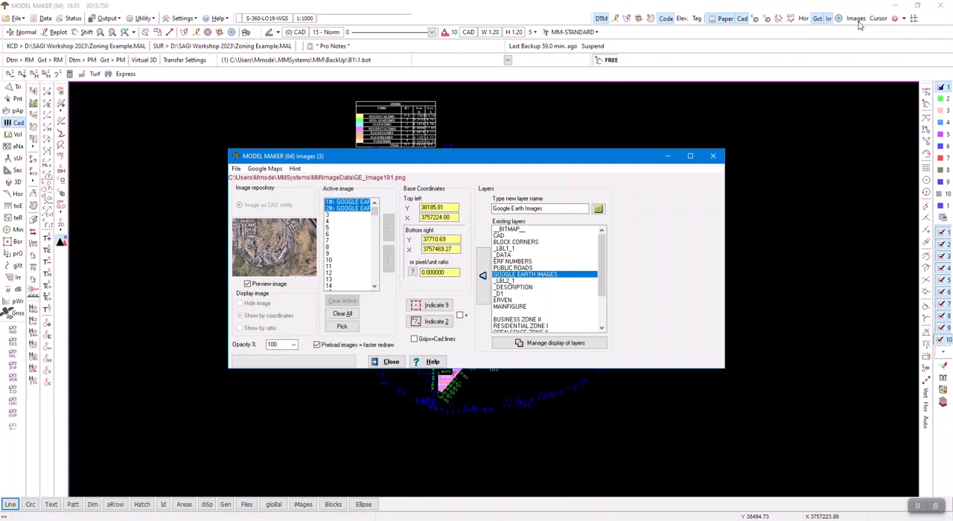
mouse_move(444, 124)
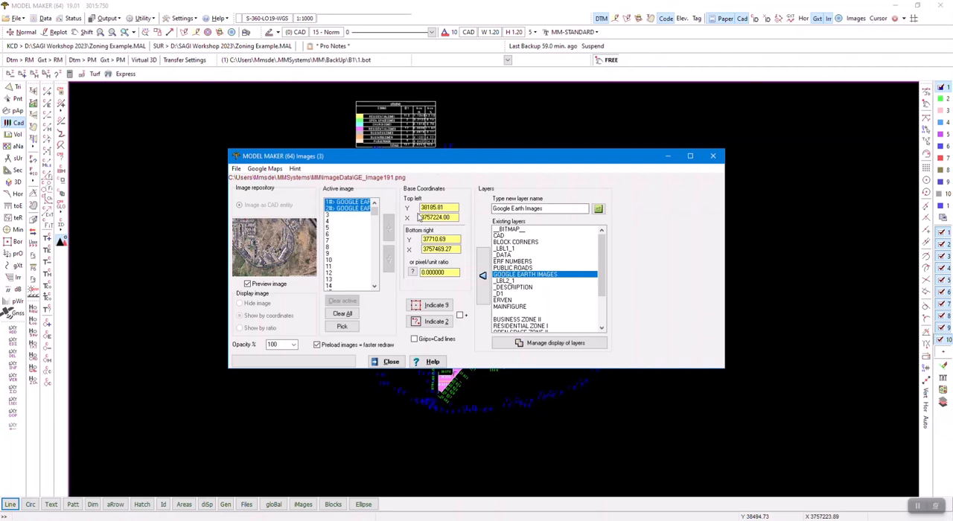
click(390, 361)
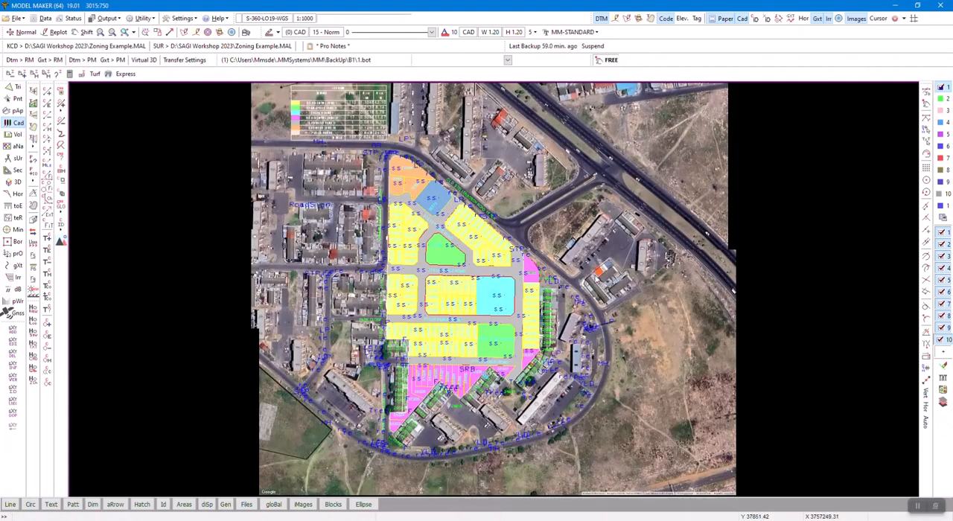
mouse_move(674, 307)
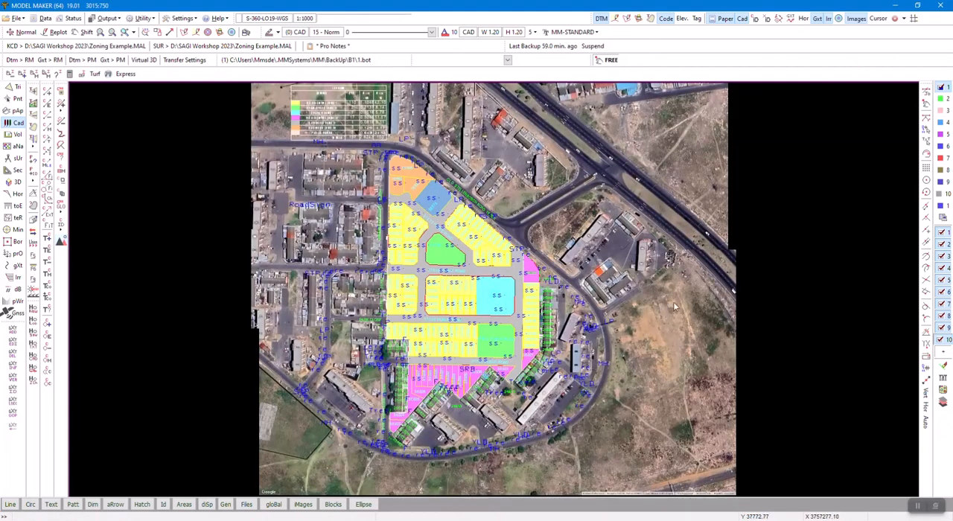
scroll(up, 3)
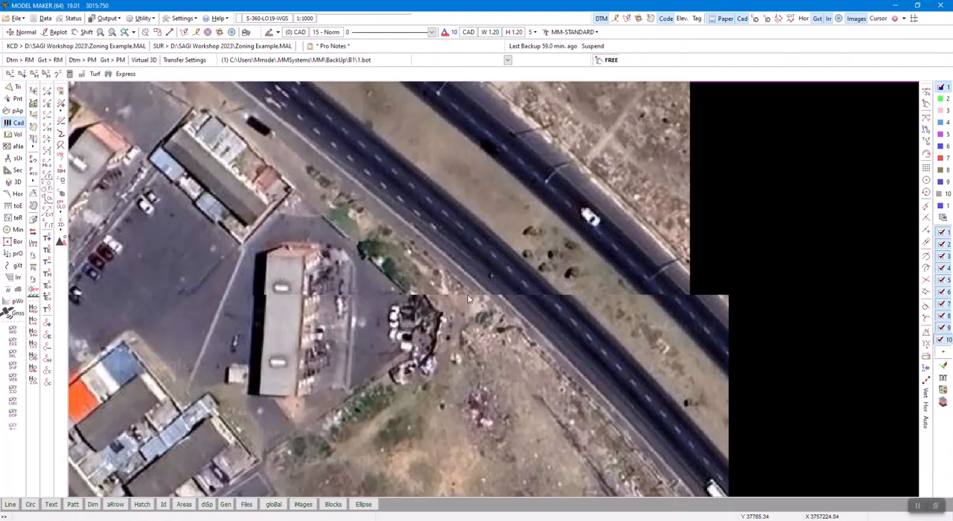
mouse_move(656, 299)
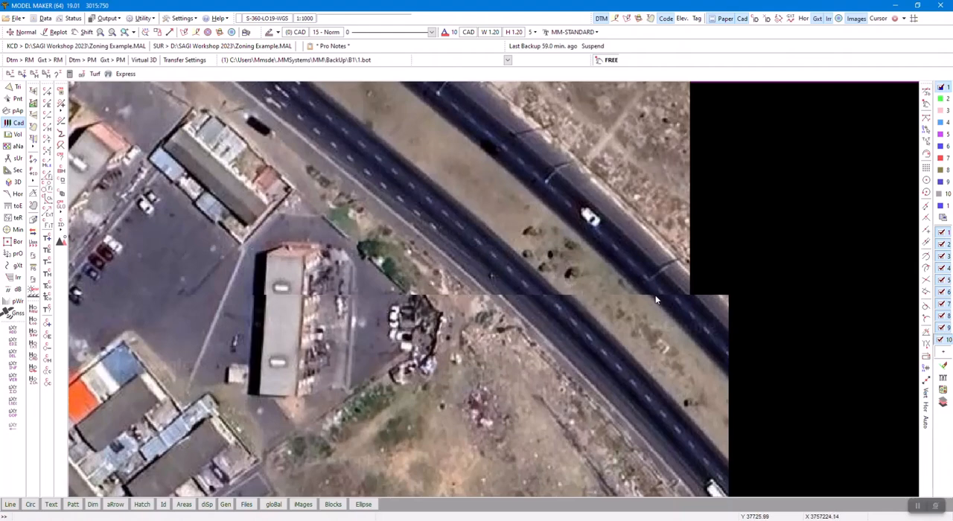
mouse_move(254, 267)
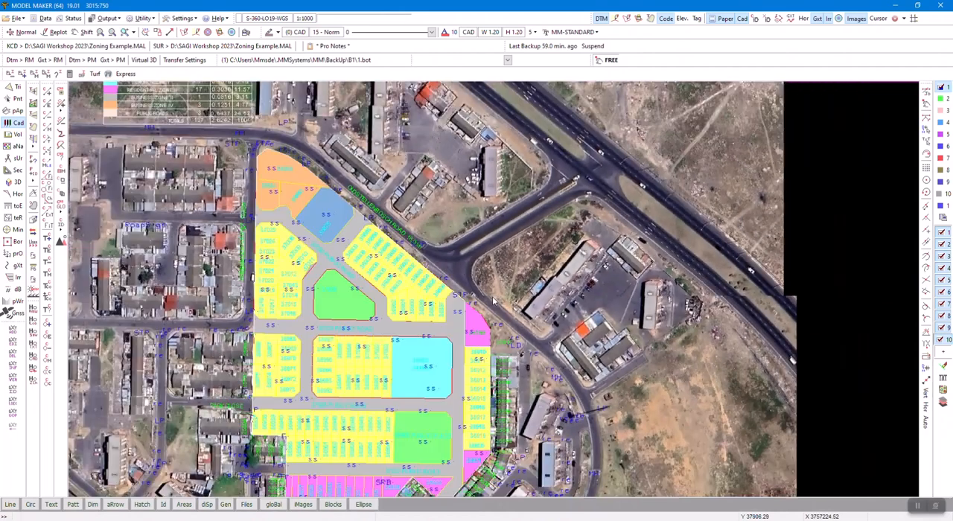
mouse_move(396, 319)
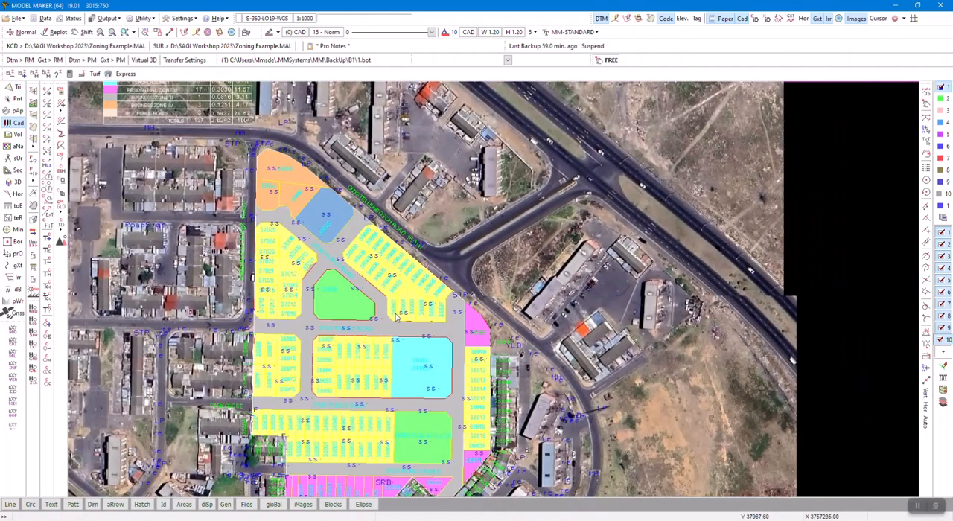